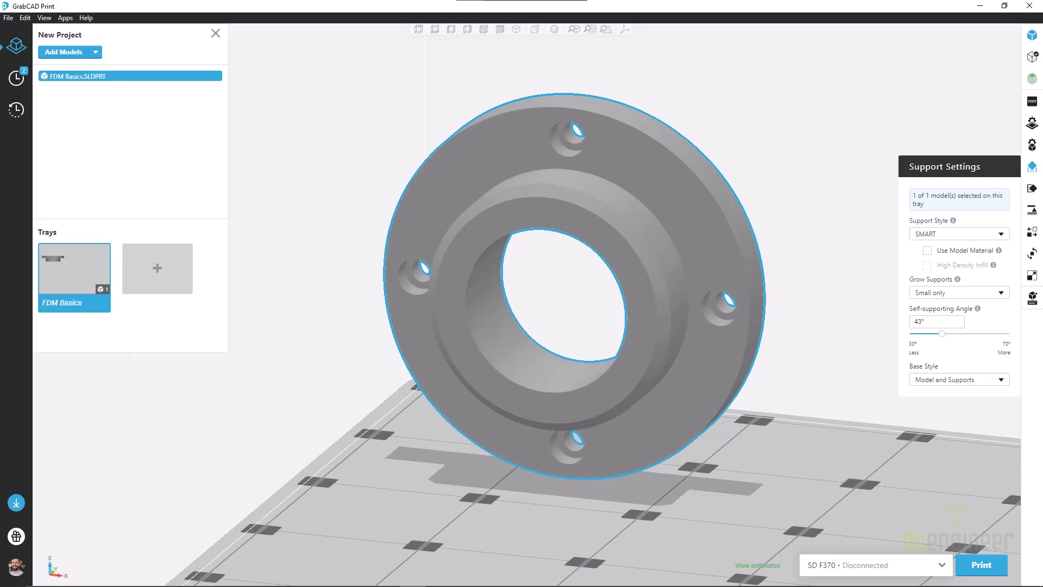
# Show the Support Style options (SMART, Sparse, Basic, Surround, Box) for the flange part
pyautogui.click(958, 234)
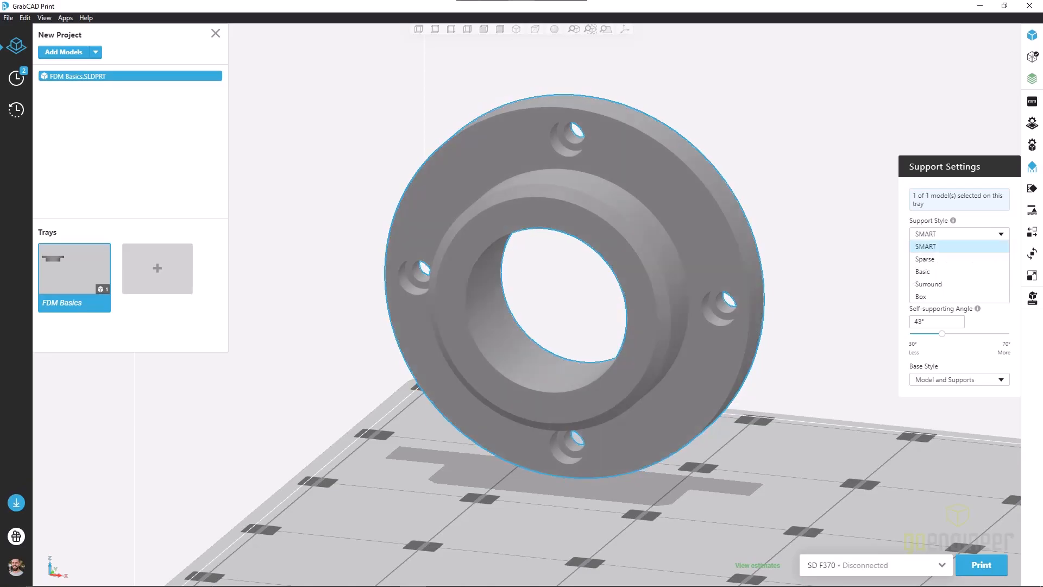